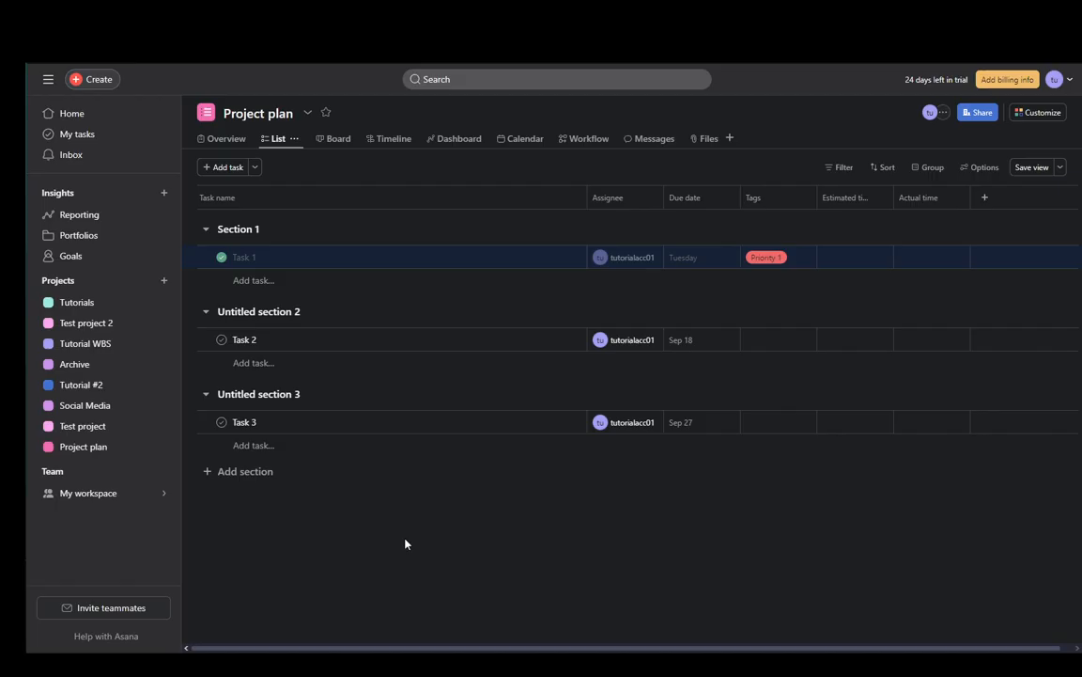
mouse_move(58, 280)
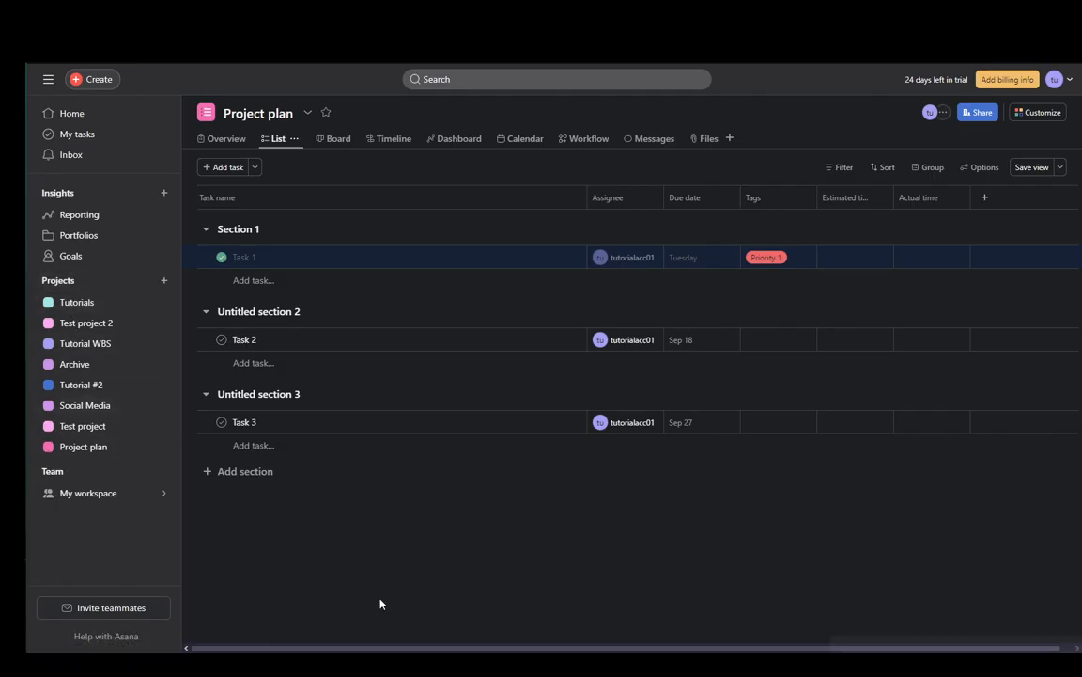
mouse_move(166, 511)
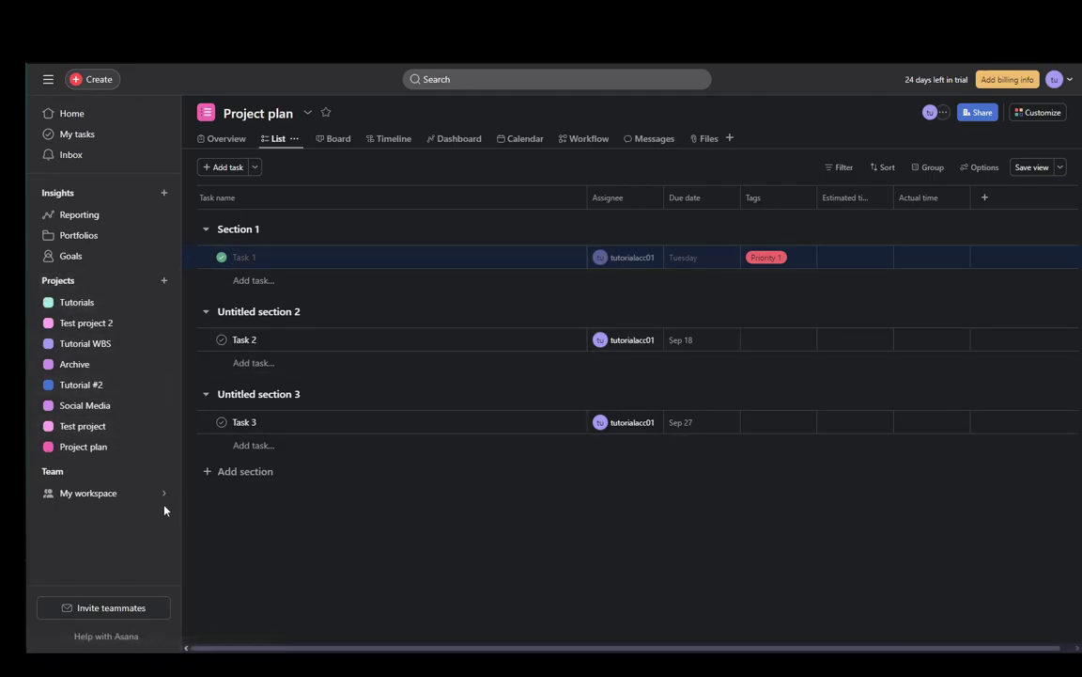
mouse_move(419, 515)
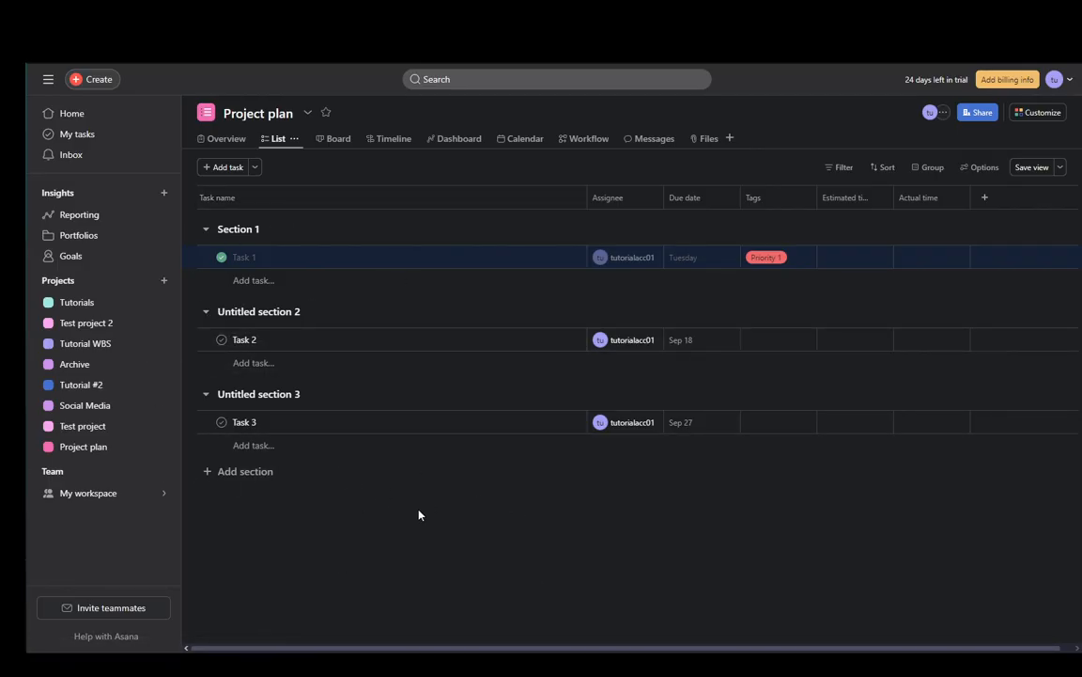
mouse_move(313, 198)
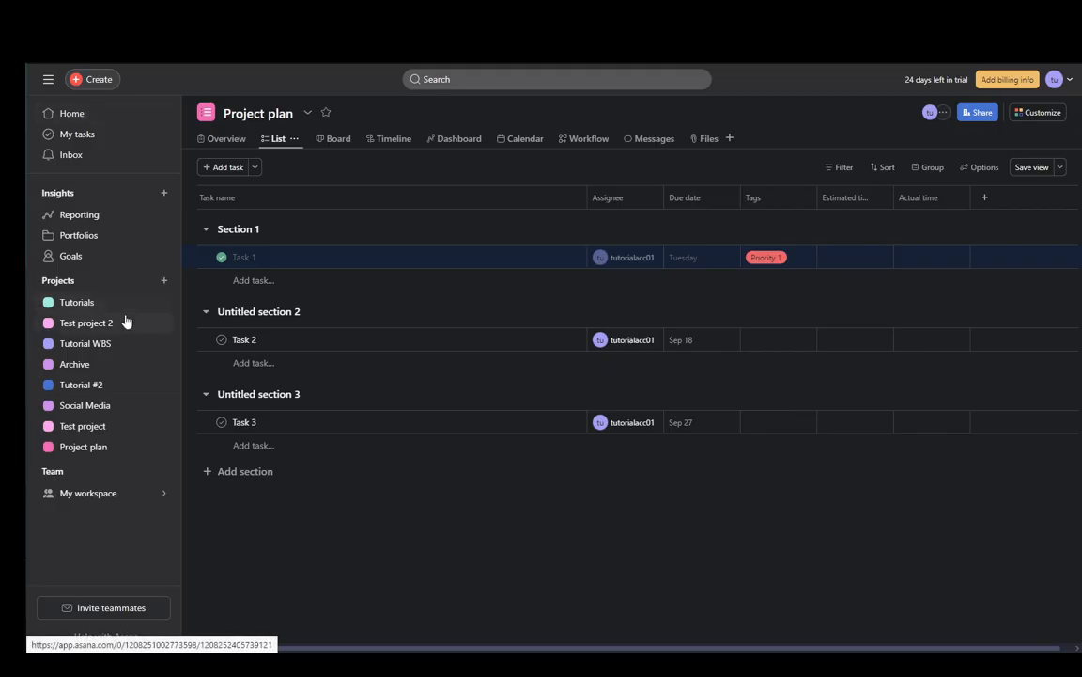
- Choose Delete project for 'Project plan', bringing up the deletion confirmation
right_click(87, 323)
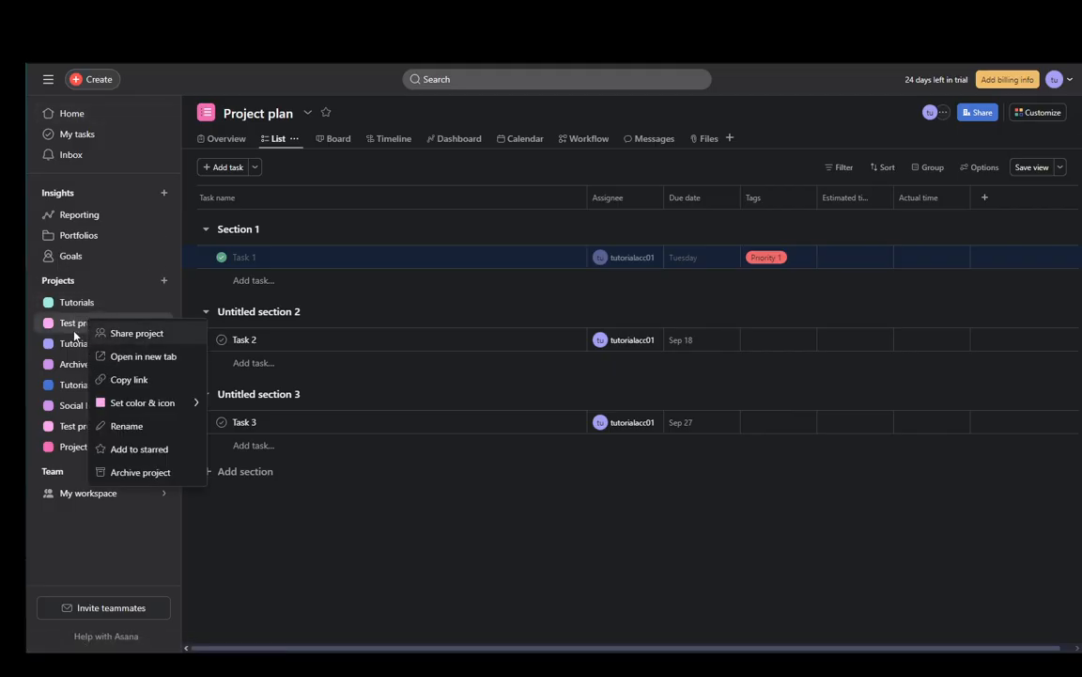
click(142, 403)
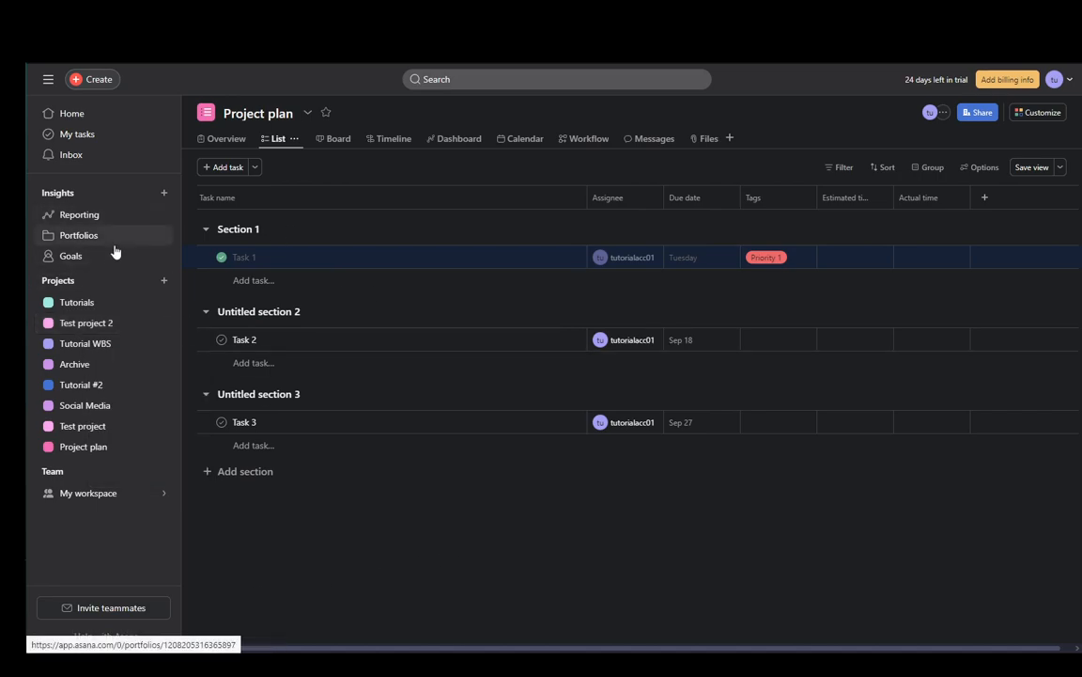
mouse_move(188, 368)
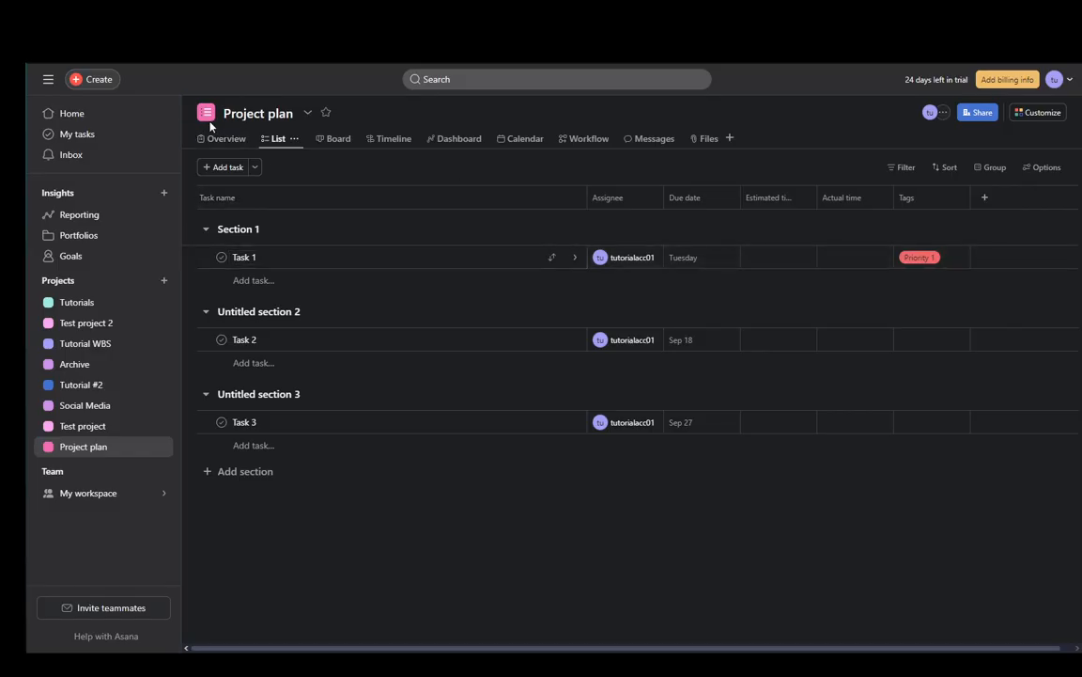
mouse_move(308, 112)
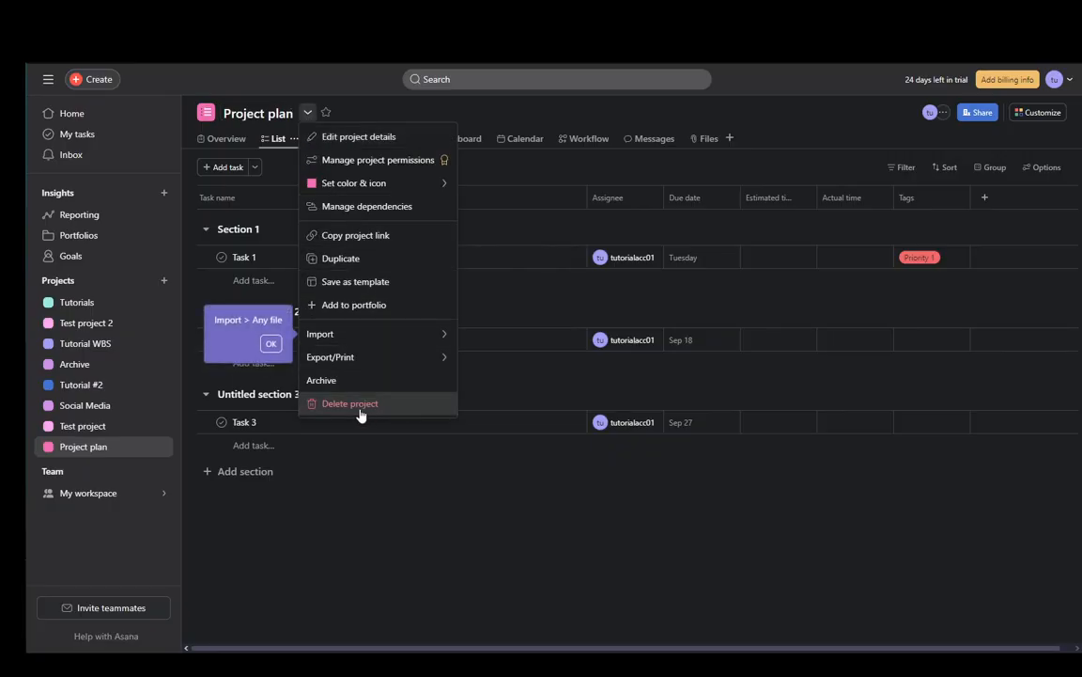
mouse_move(376, 380)
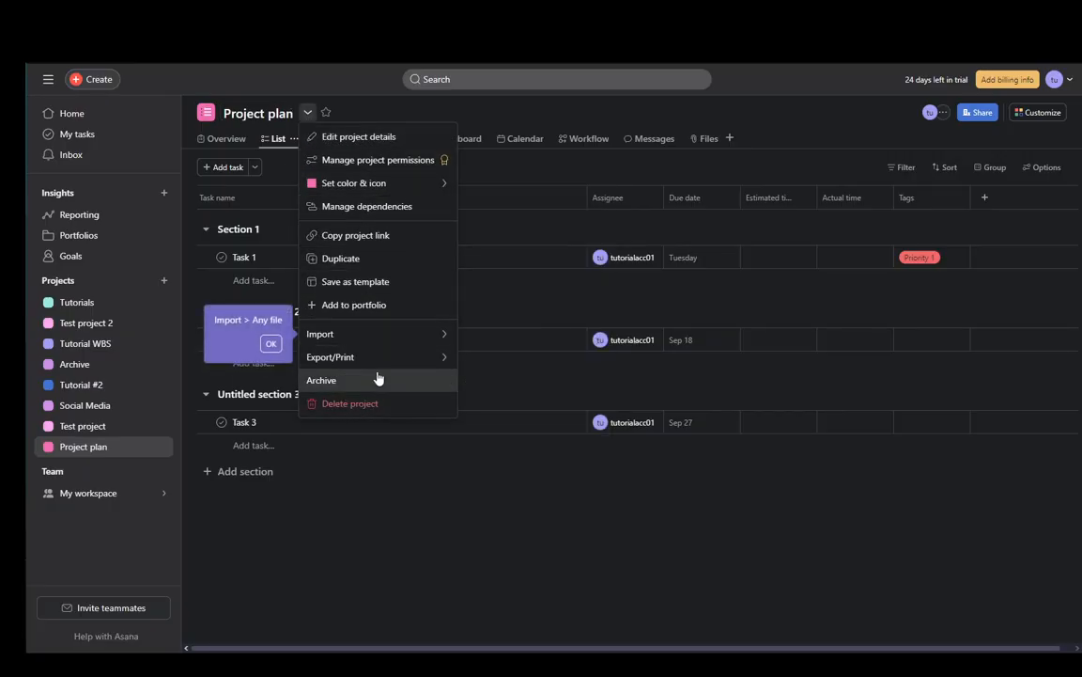
mouse_move(399, 297)
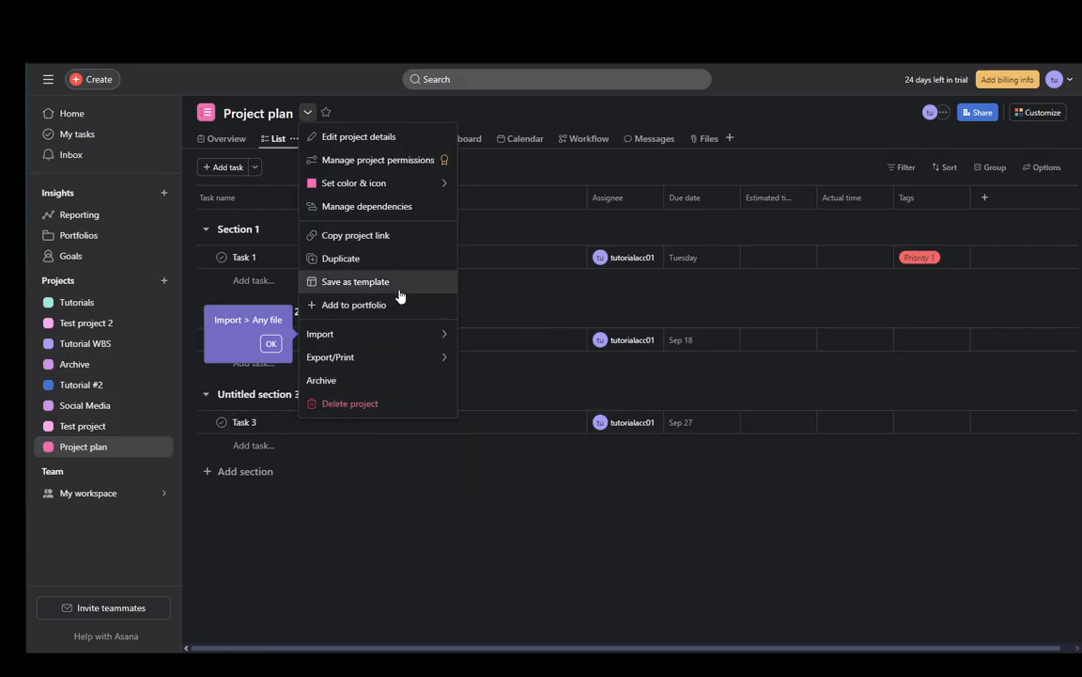
mouse_move(372, 246)
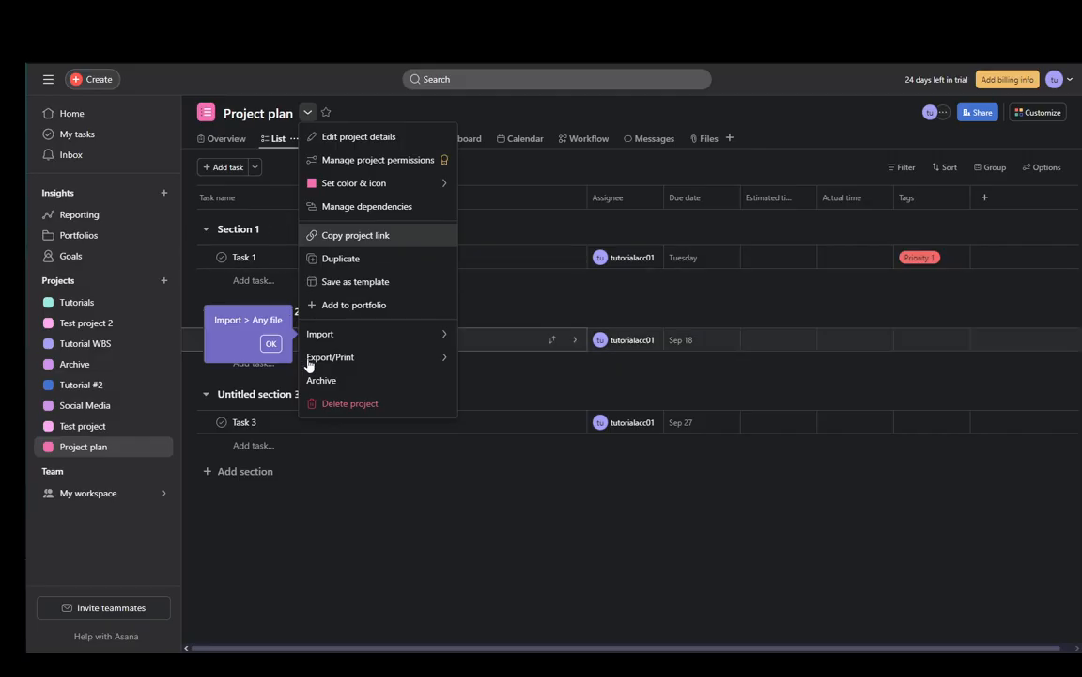
click(349, 402)
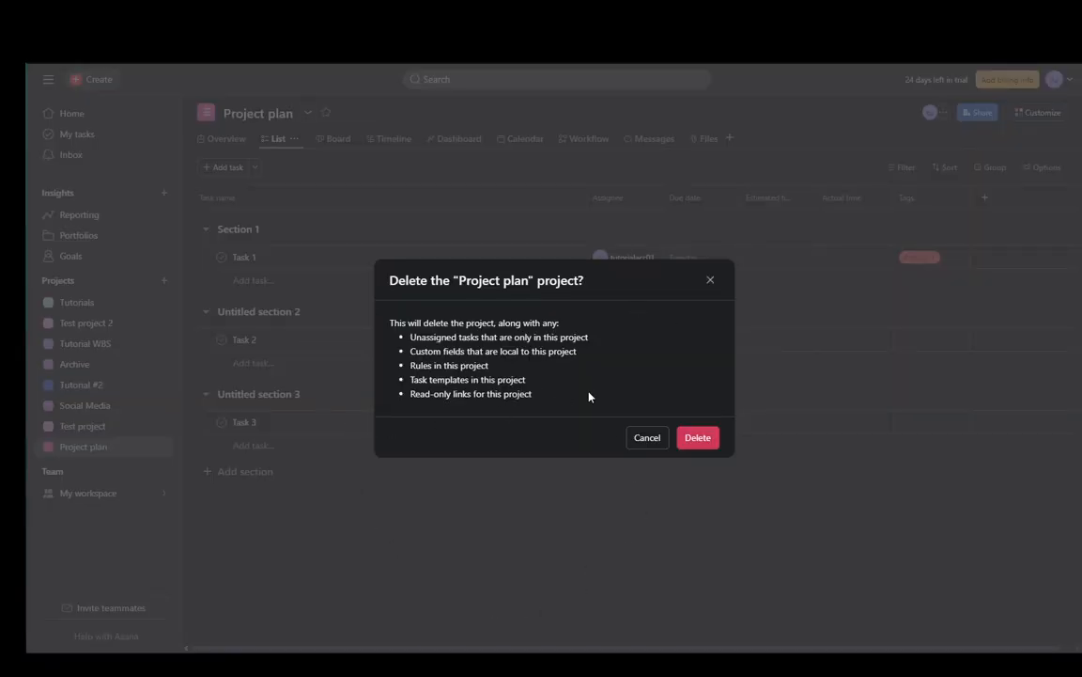
mouse_move(661, 344)
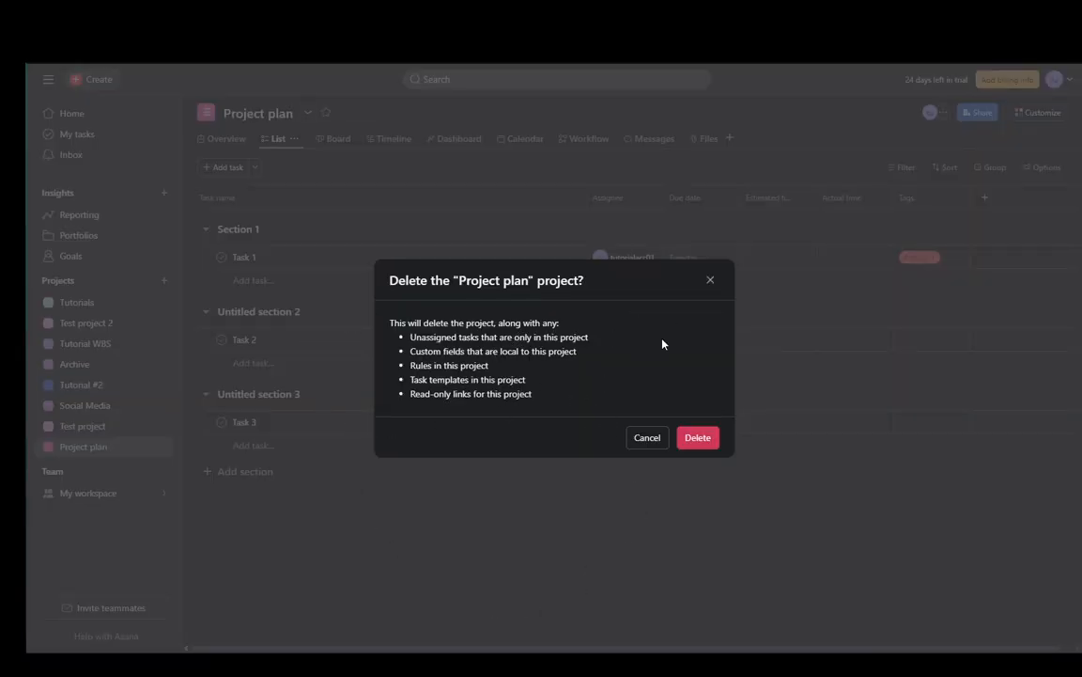
mouse_move(533, 365)
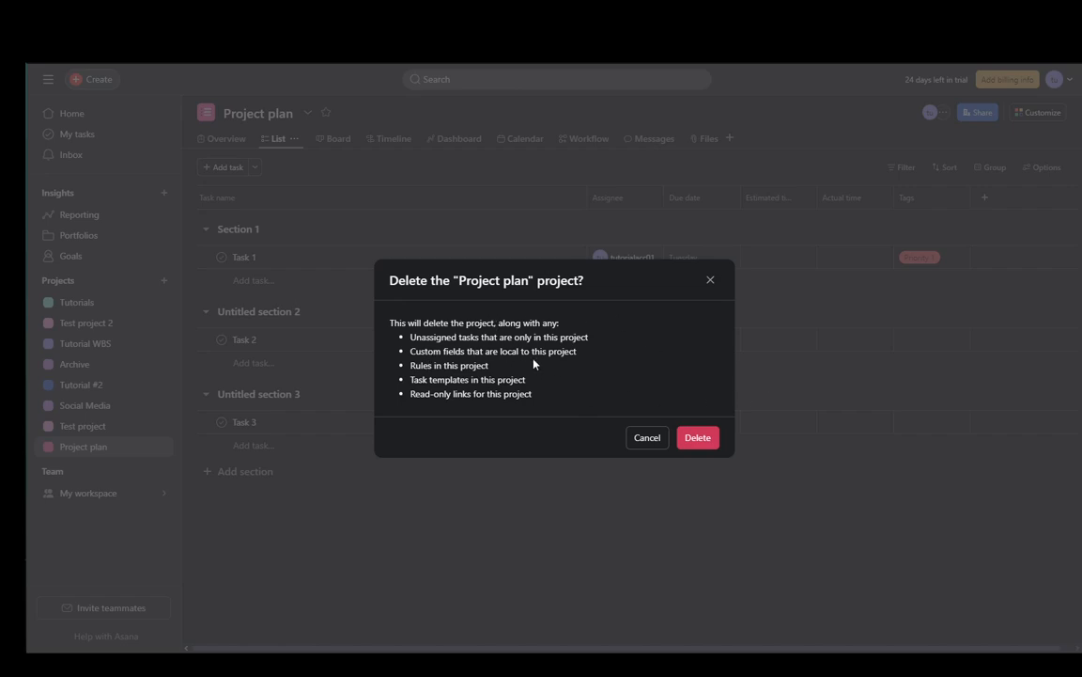
mouse_move(504, 367)
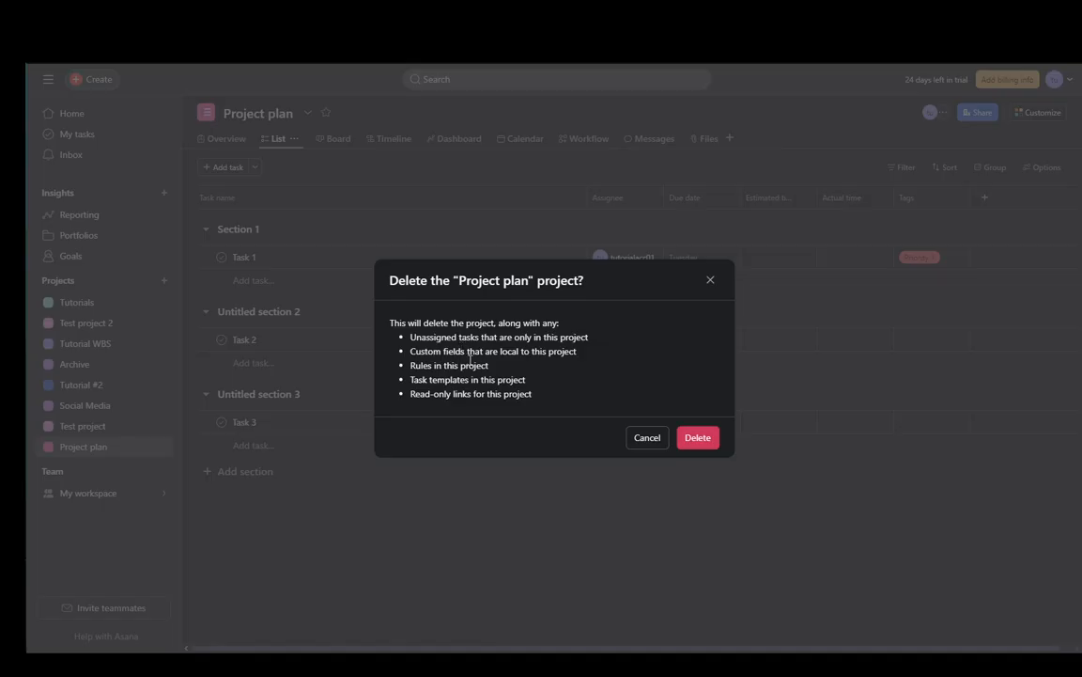
mouse_move(410, 361)
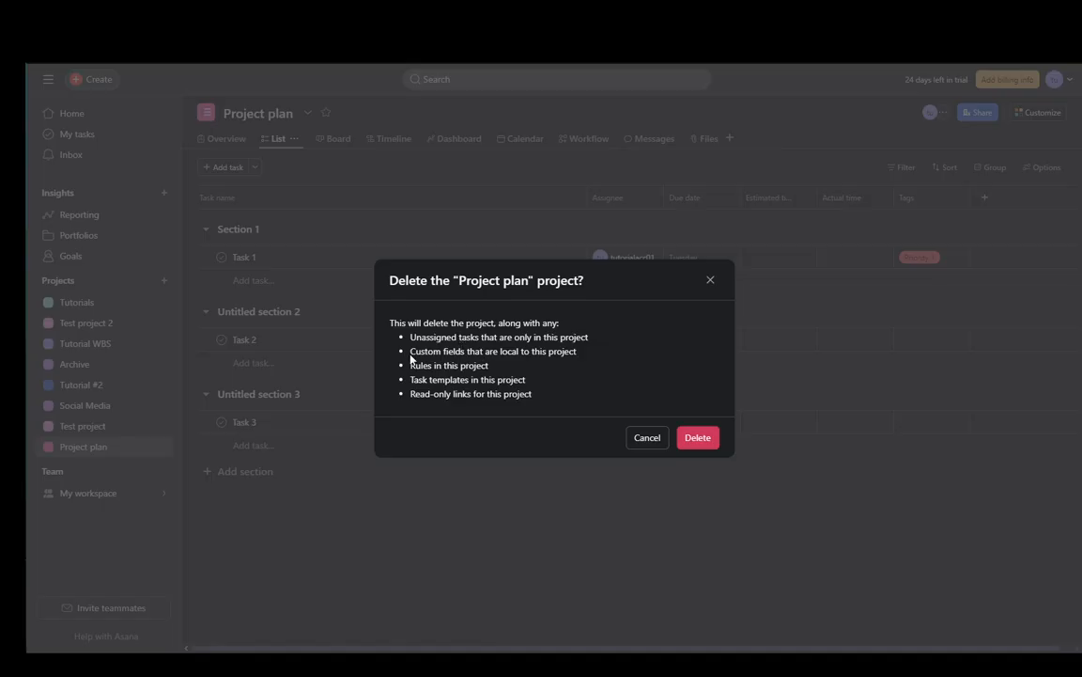
- Confirm the deletion so 'Project plan' is removed and My tasks is shown
click(697, 436)
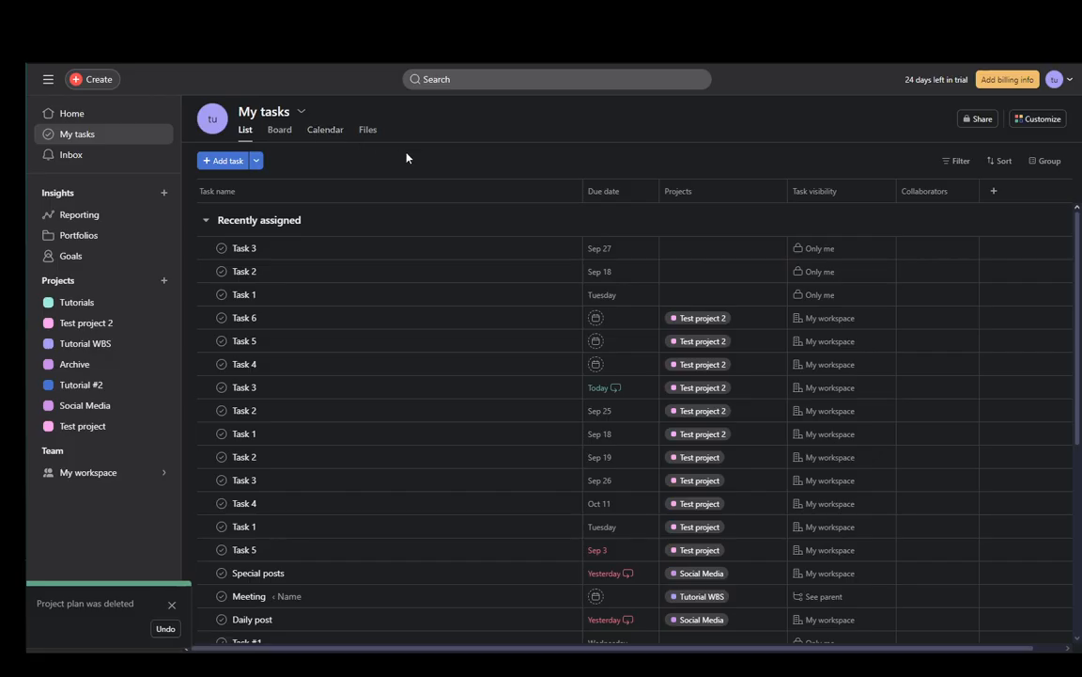
mouse_move(487, 174)
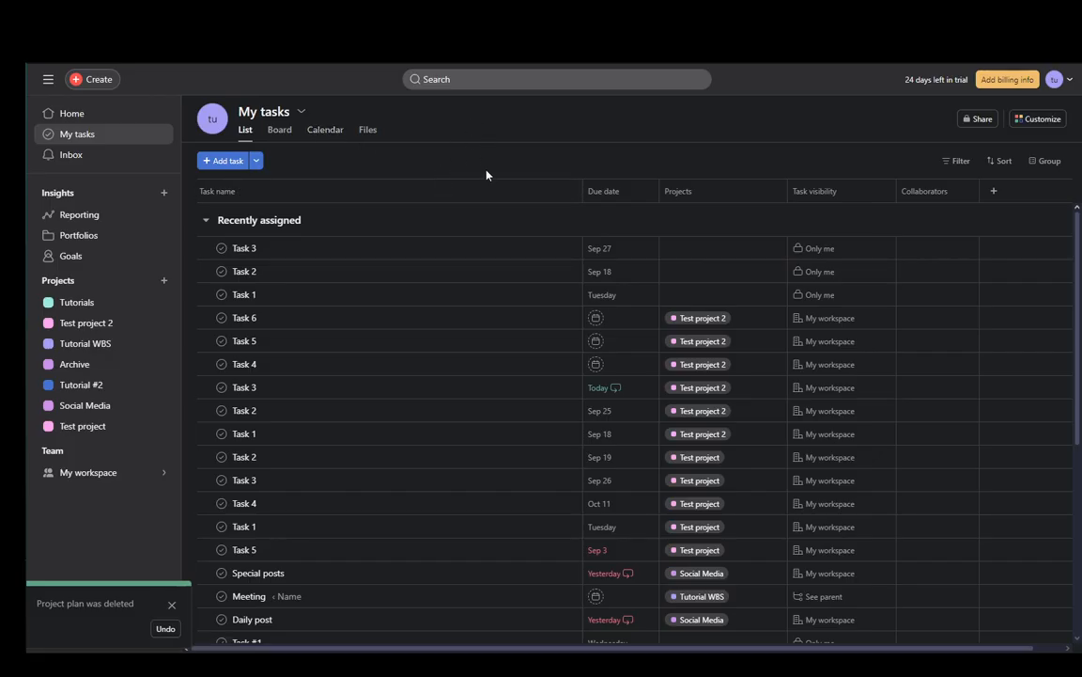